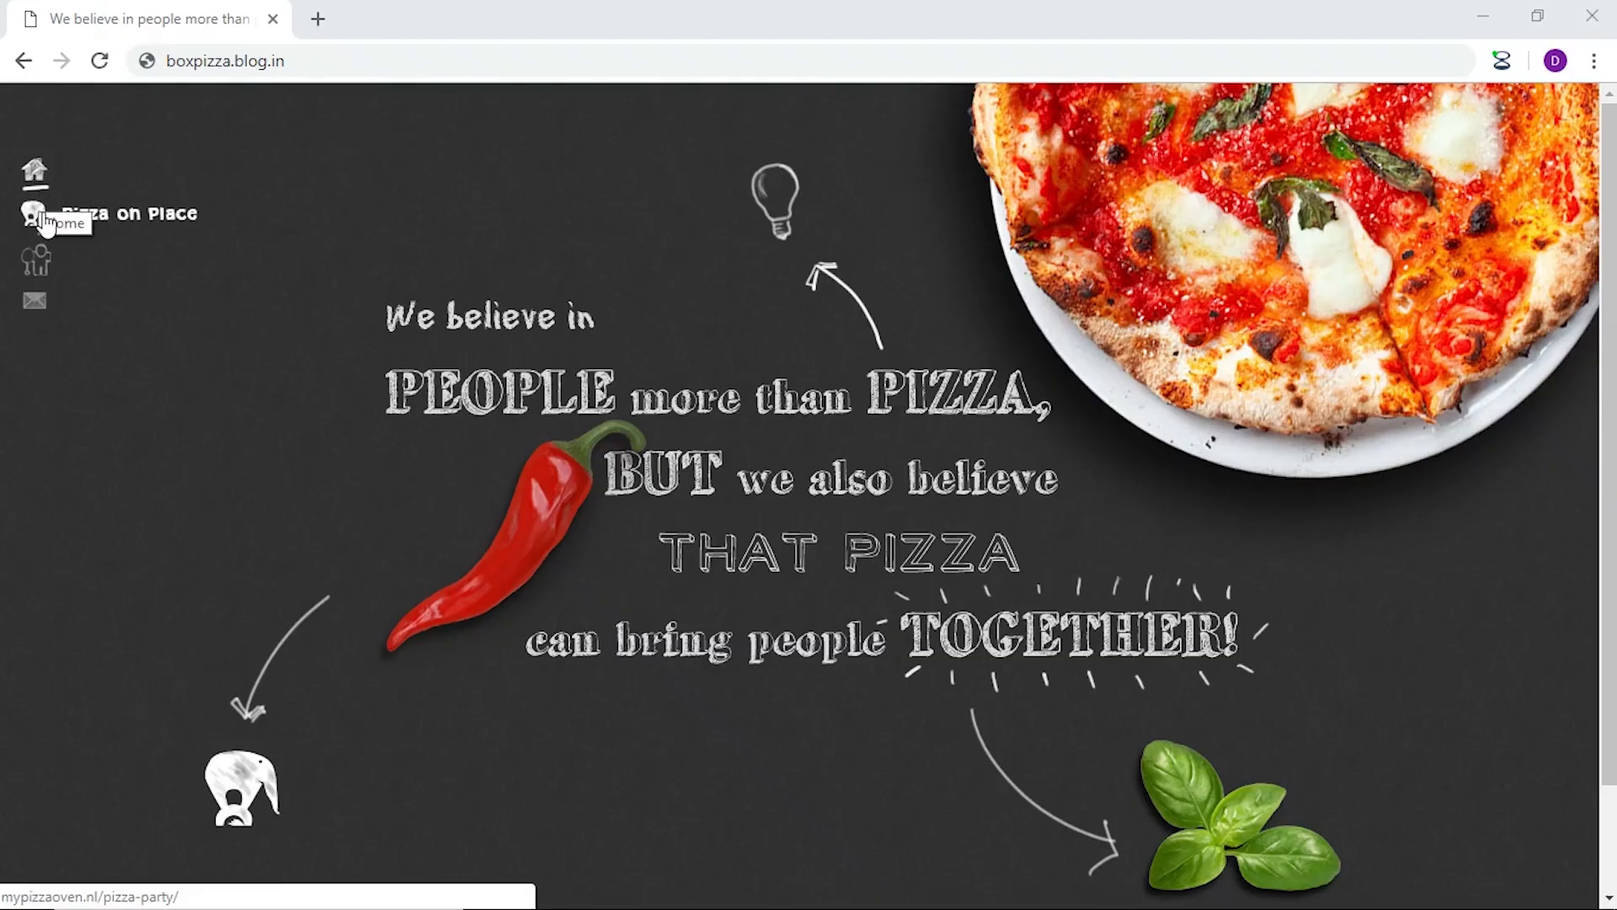
mouse_move(802, 217)
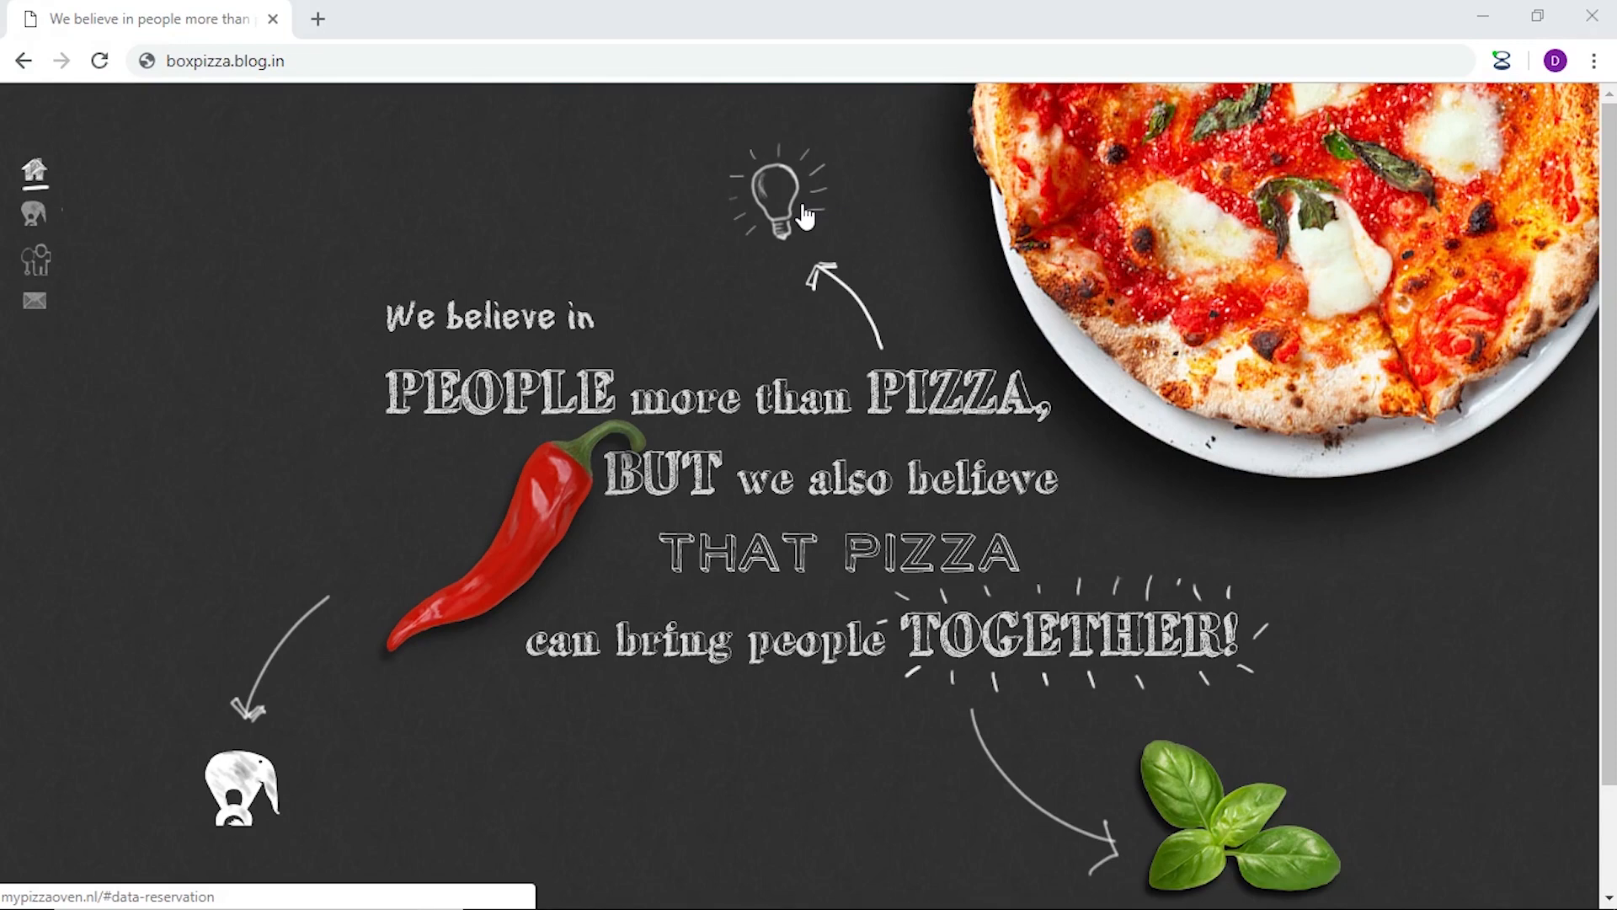